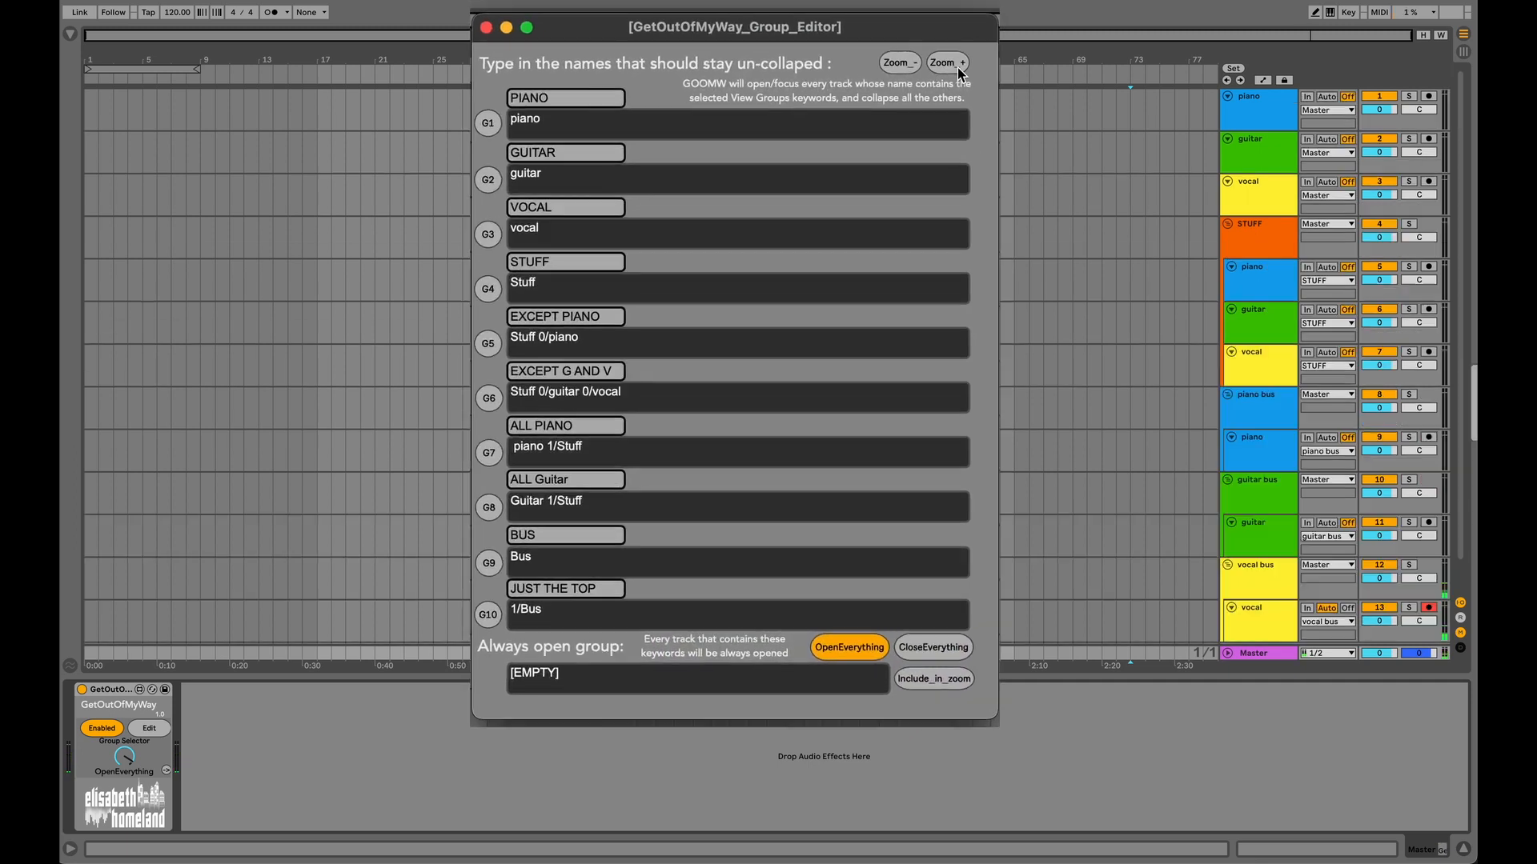
# Step: Enlarge the group editor, then trigger the guitar, vocal and STUFF view groups G2–G4
pyautogui.click(488, 123)
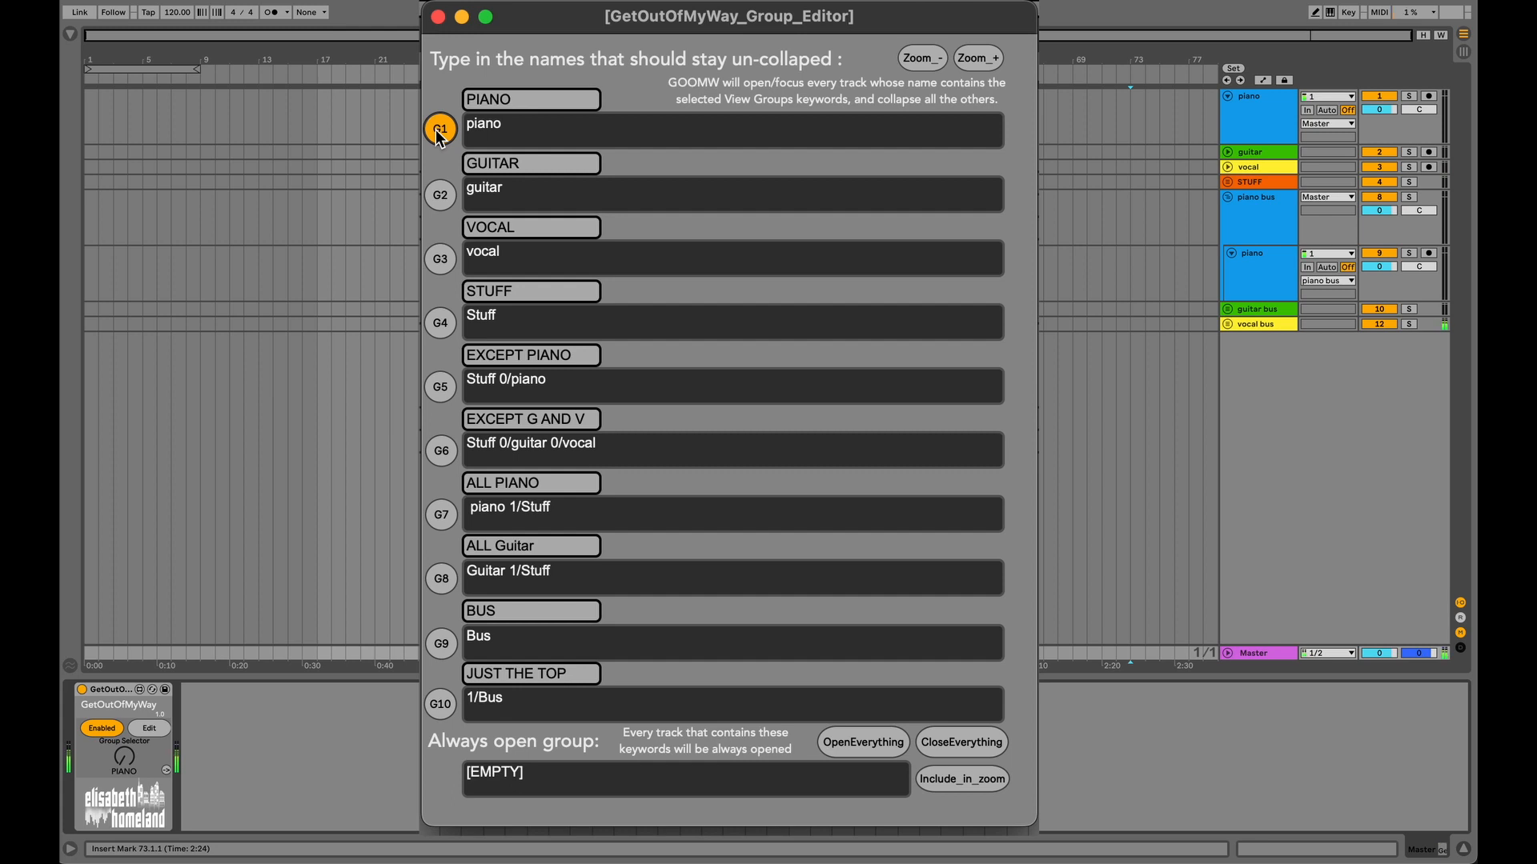
pyautogui.moveTo(440, 193)
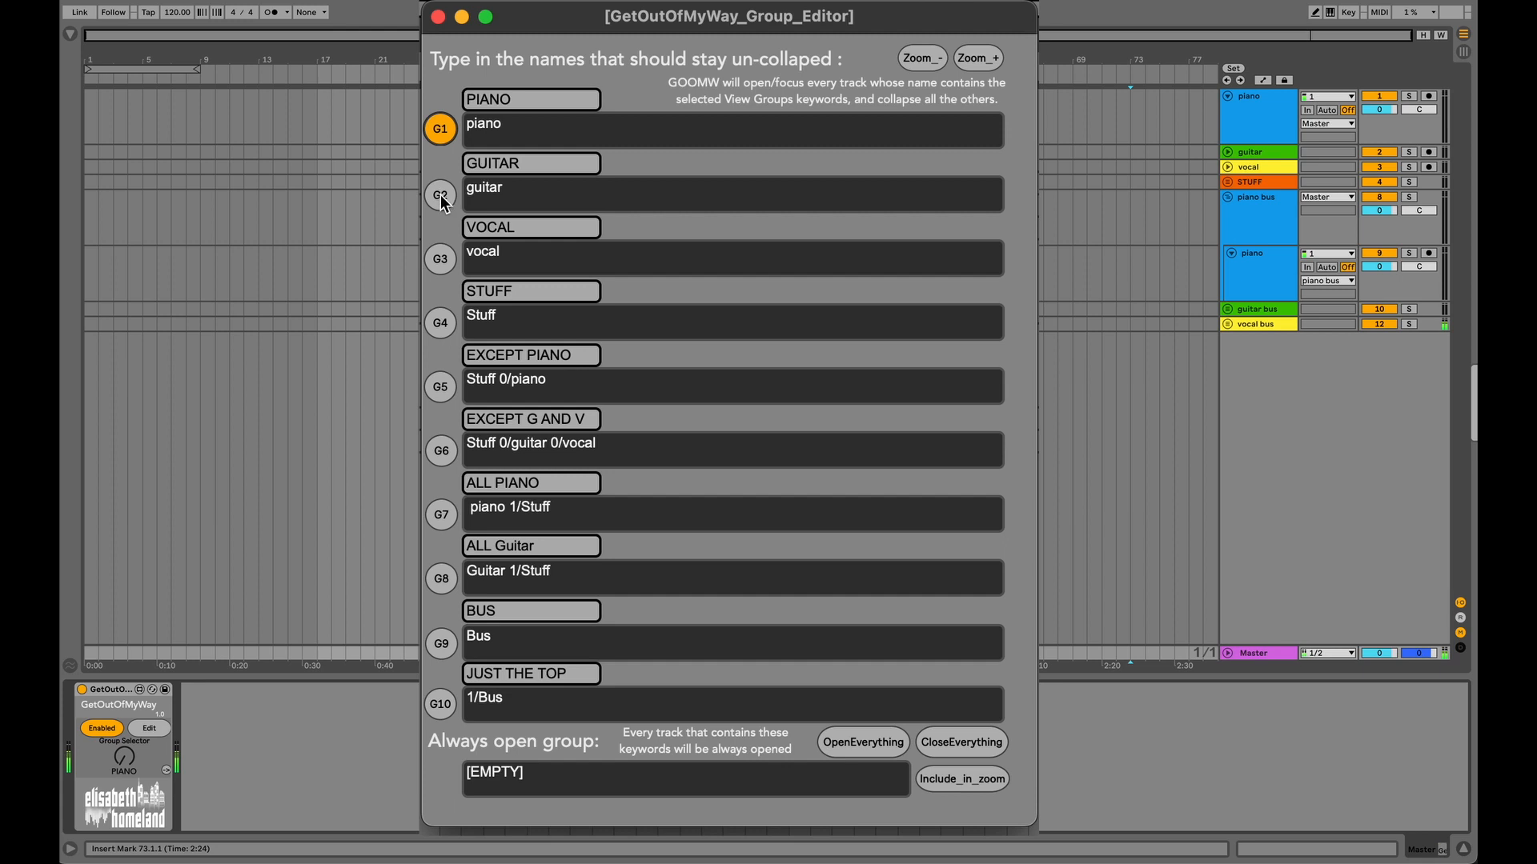
pyautogui.click(440, 194)
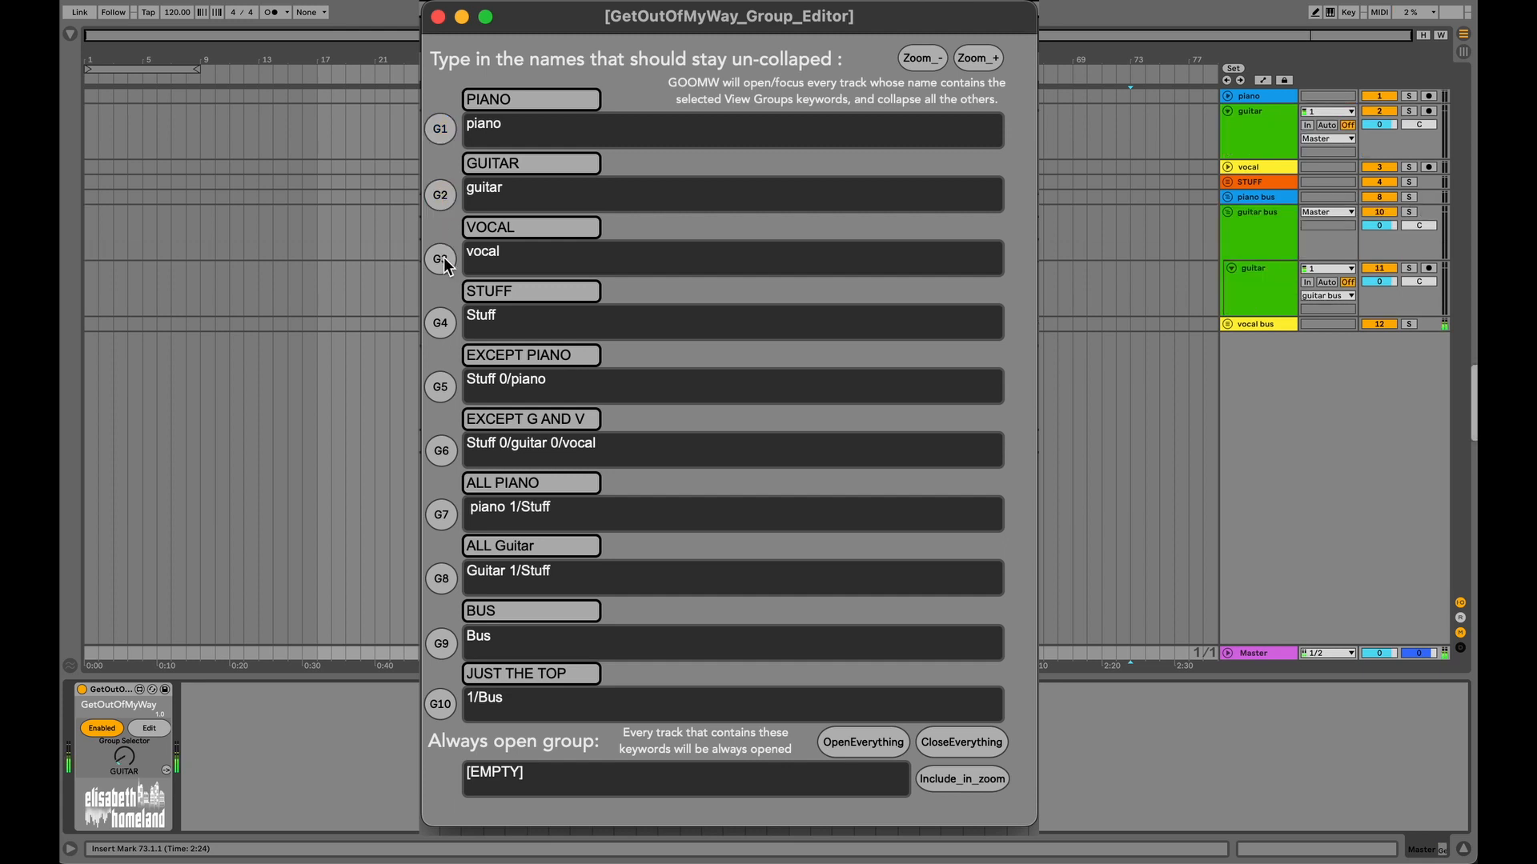
pyautogui.click(440, 258)
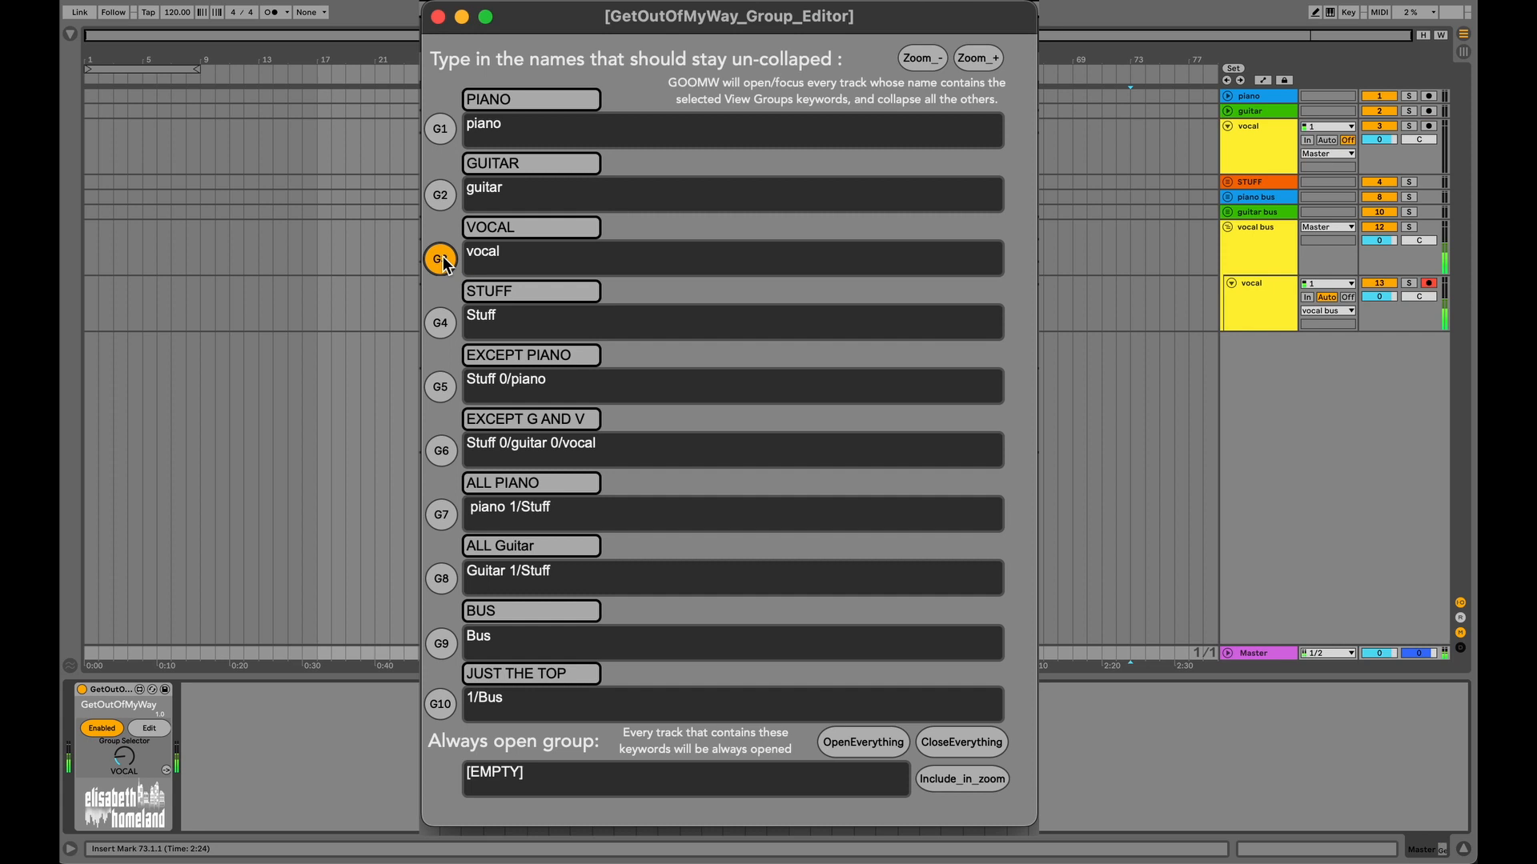
pyautogui.click(441, 323)
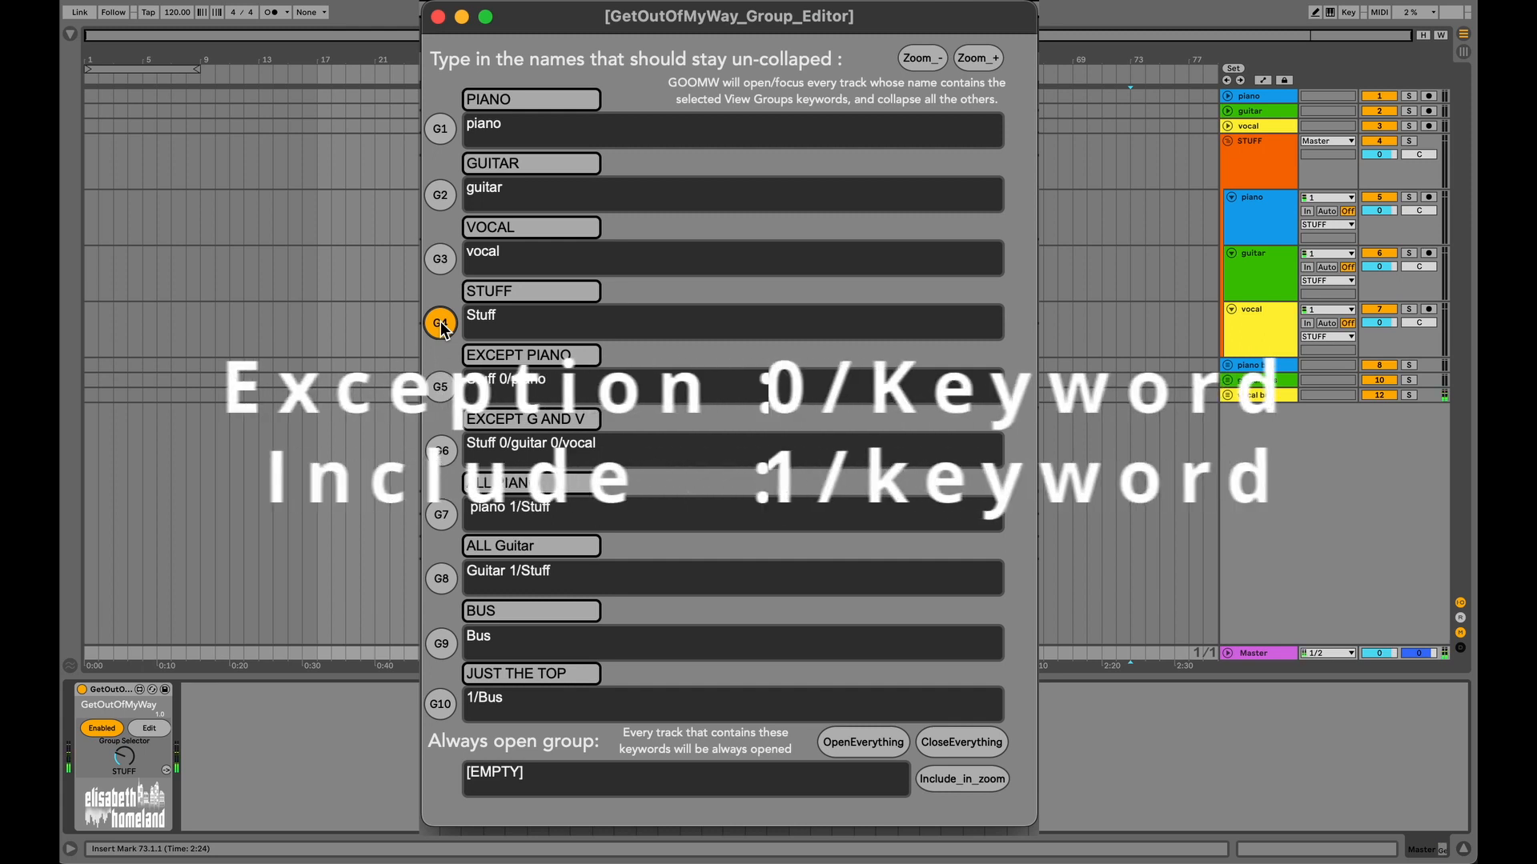
# Step: Trigger exception groups G5 (EXCEPT PIANO) and G6 (EXCEPT G AND V) after highlighting 0/piano
pyautogui.click(439, 323)
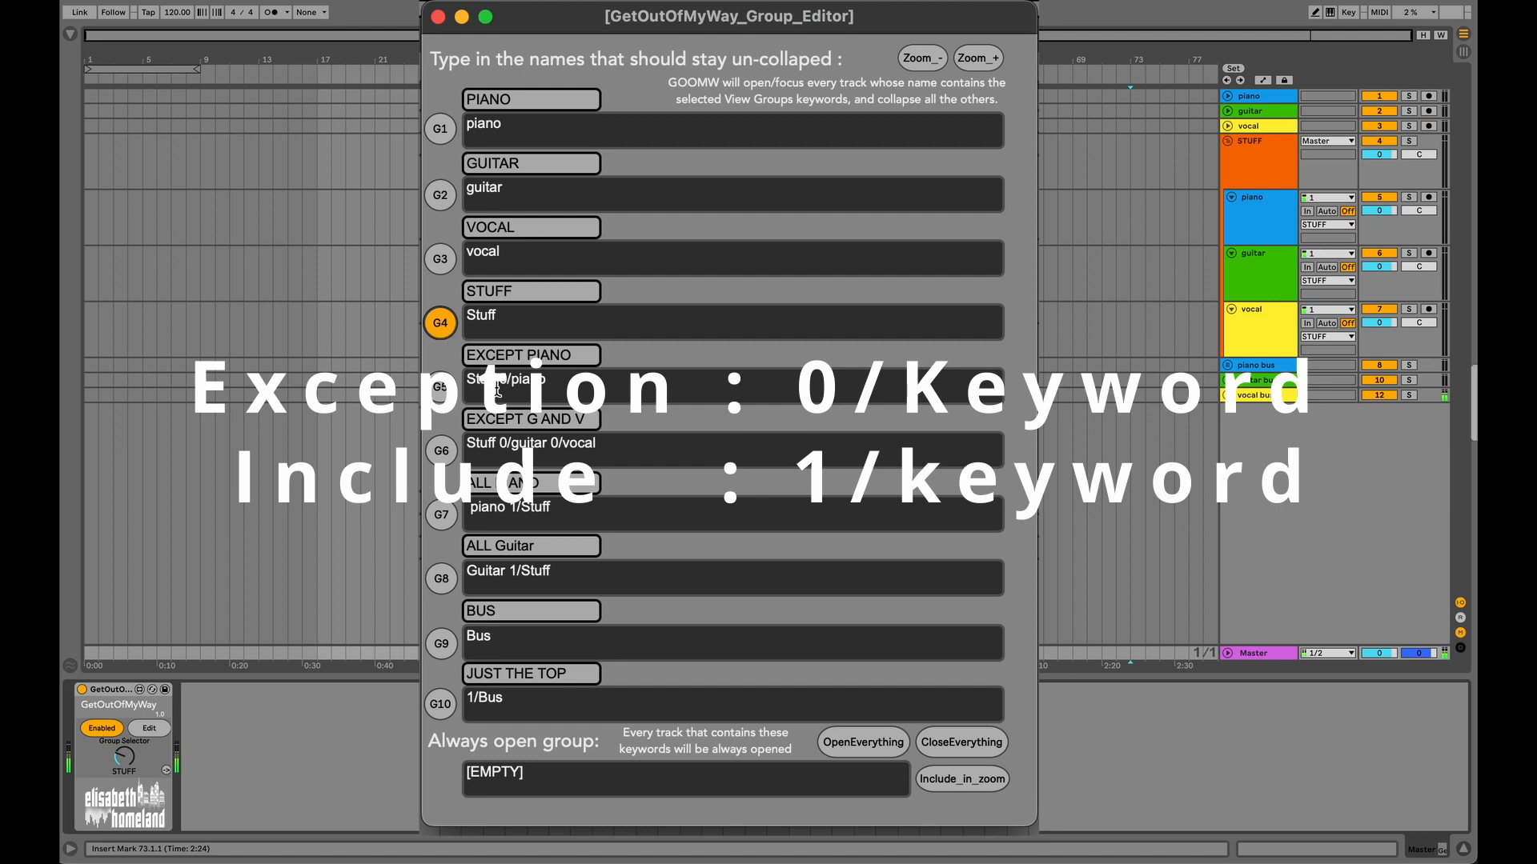
pyautogui.doubleClick(519, 379)
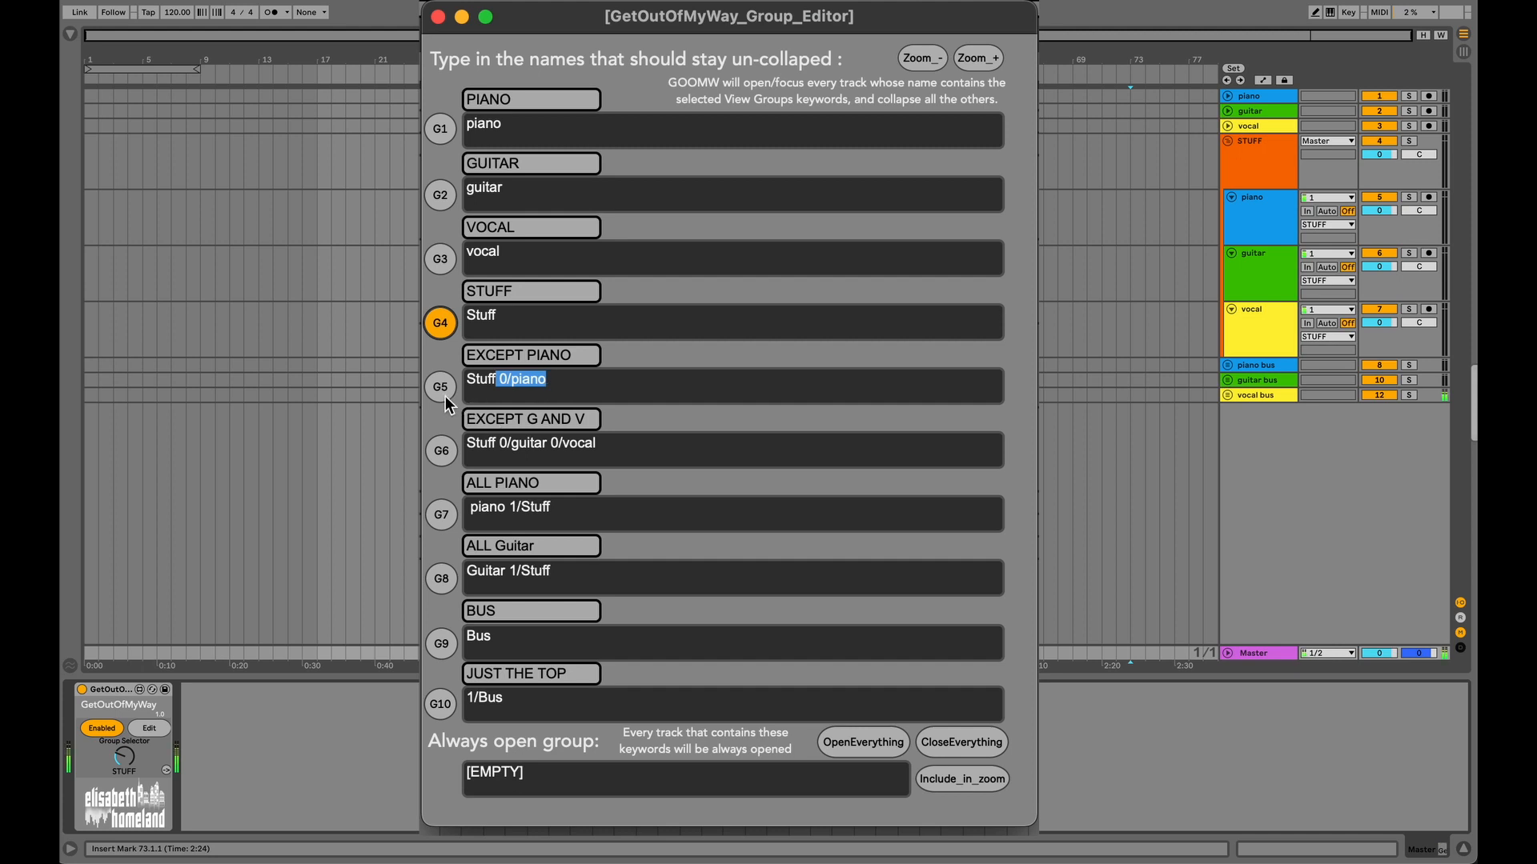
pyautogui.click(440, 386)
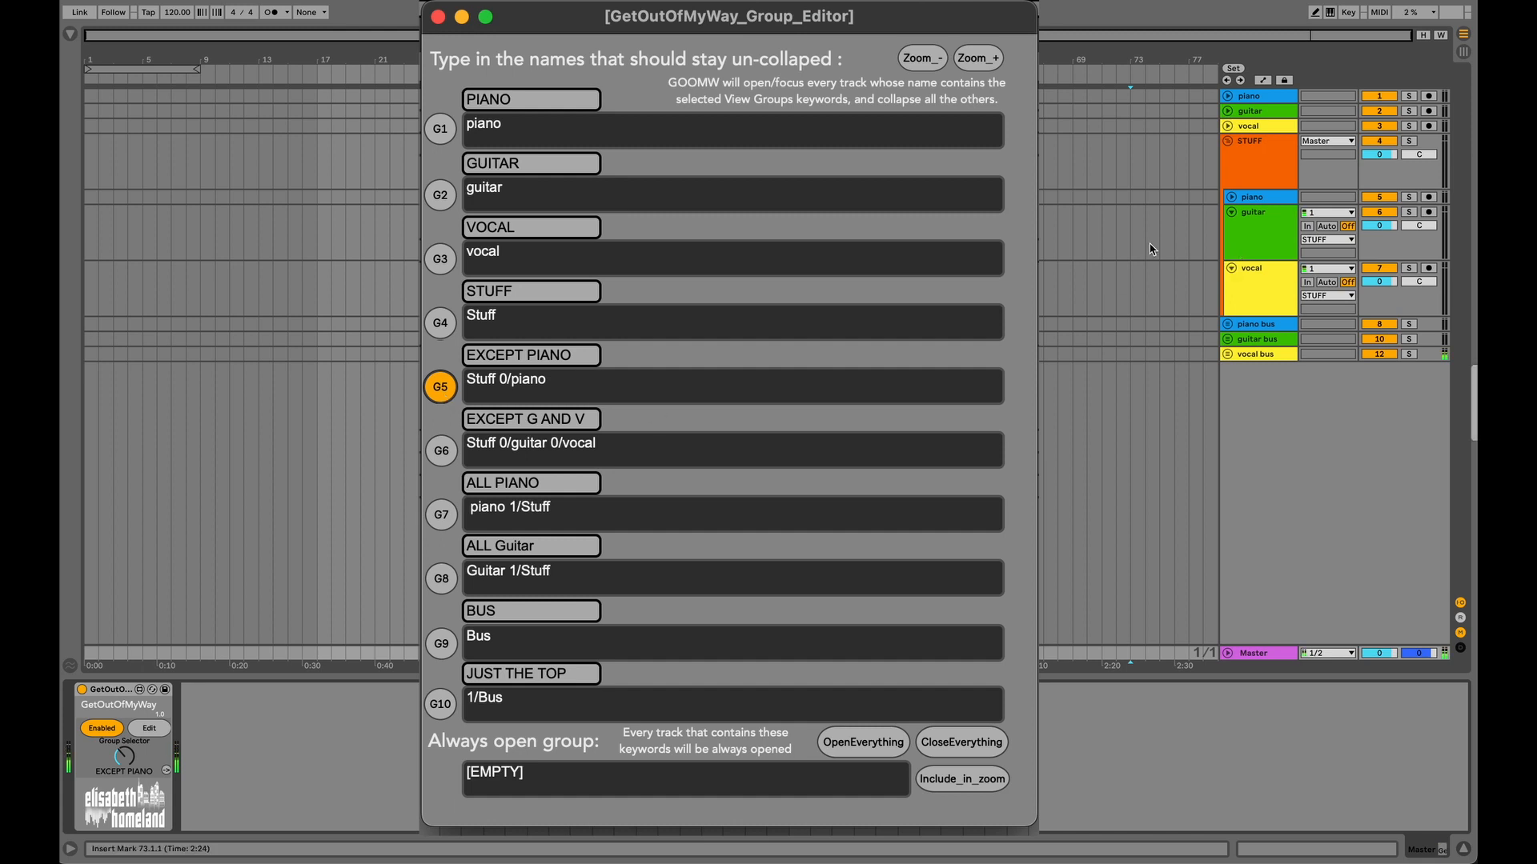
pyautogui.click(440, 450)
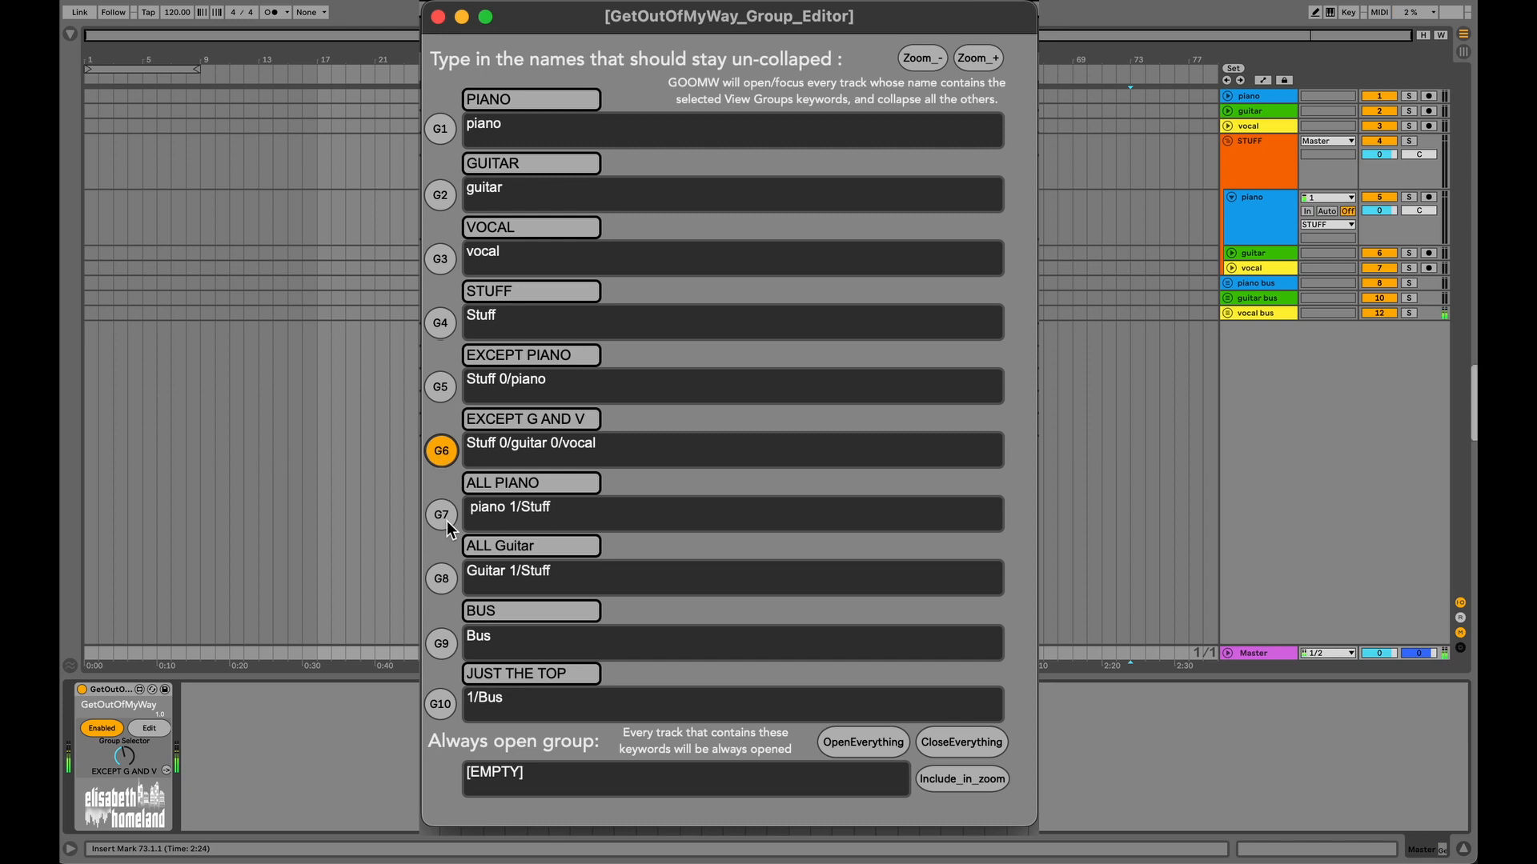
# Step: Trigger G7 (ALL PIANO), G8 (ALL Guitar) and G9 (BUS) view groups
pyautogui.click(440, 515)
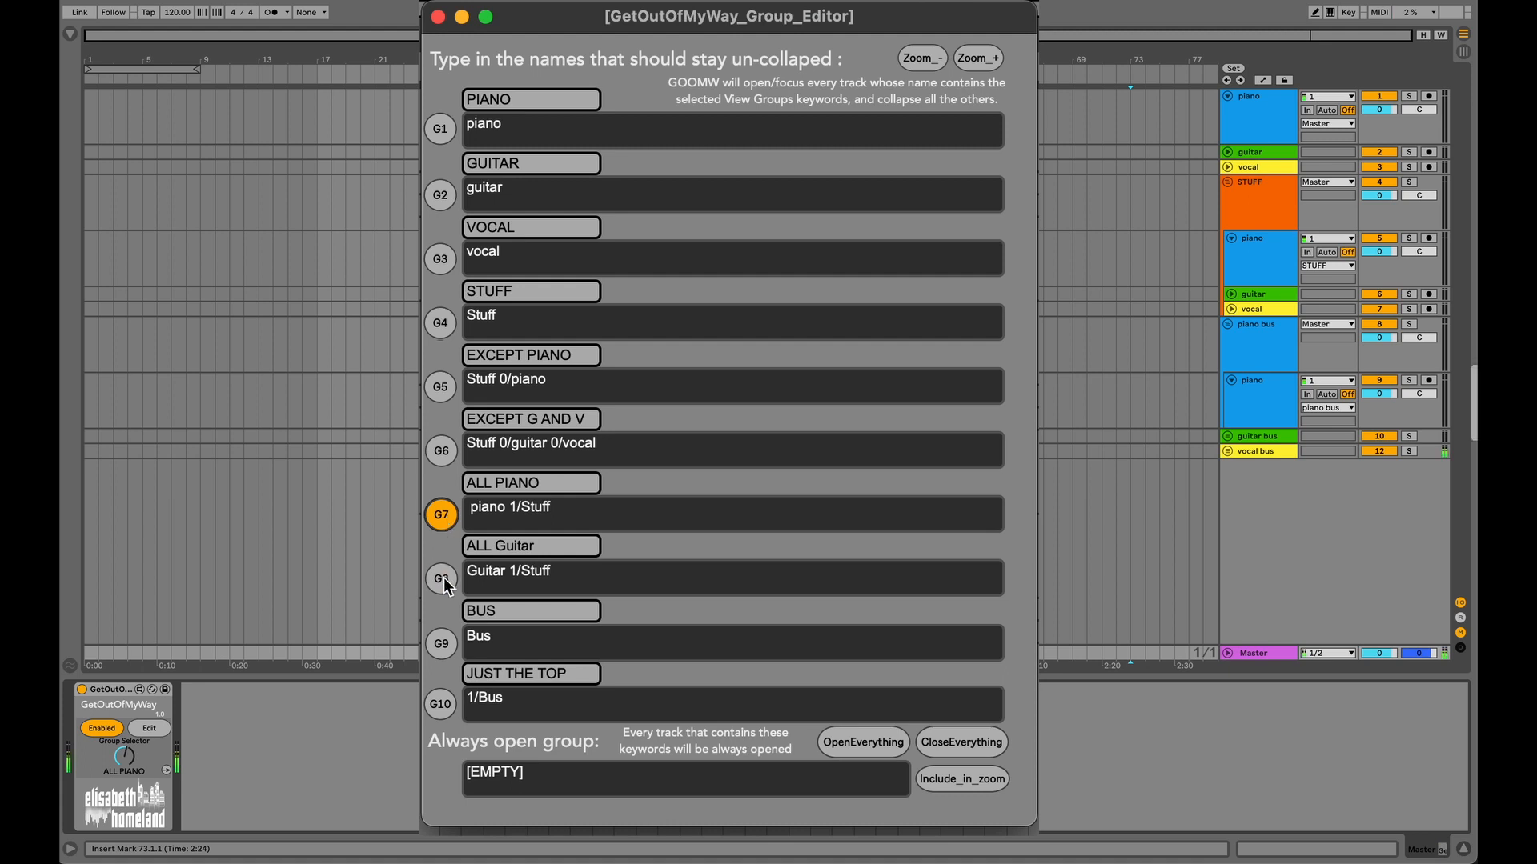
pyautogui.click(441, 577)
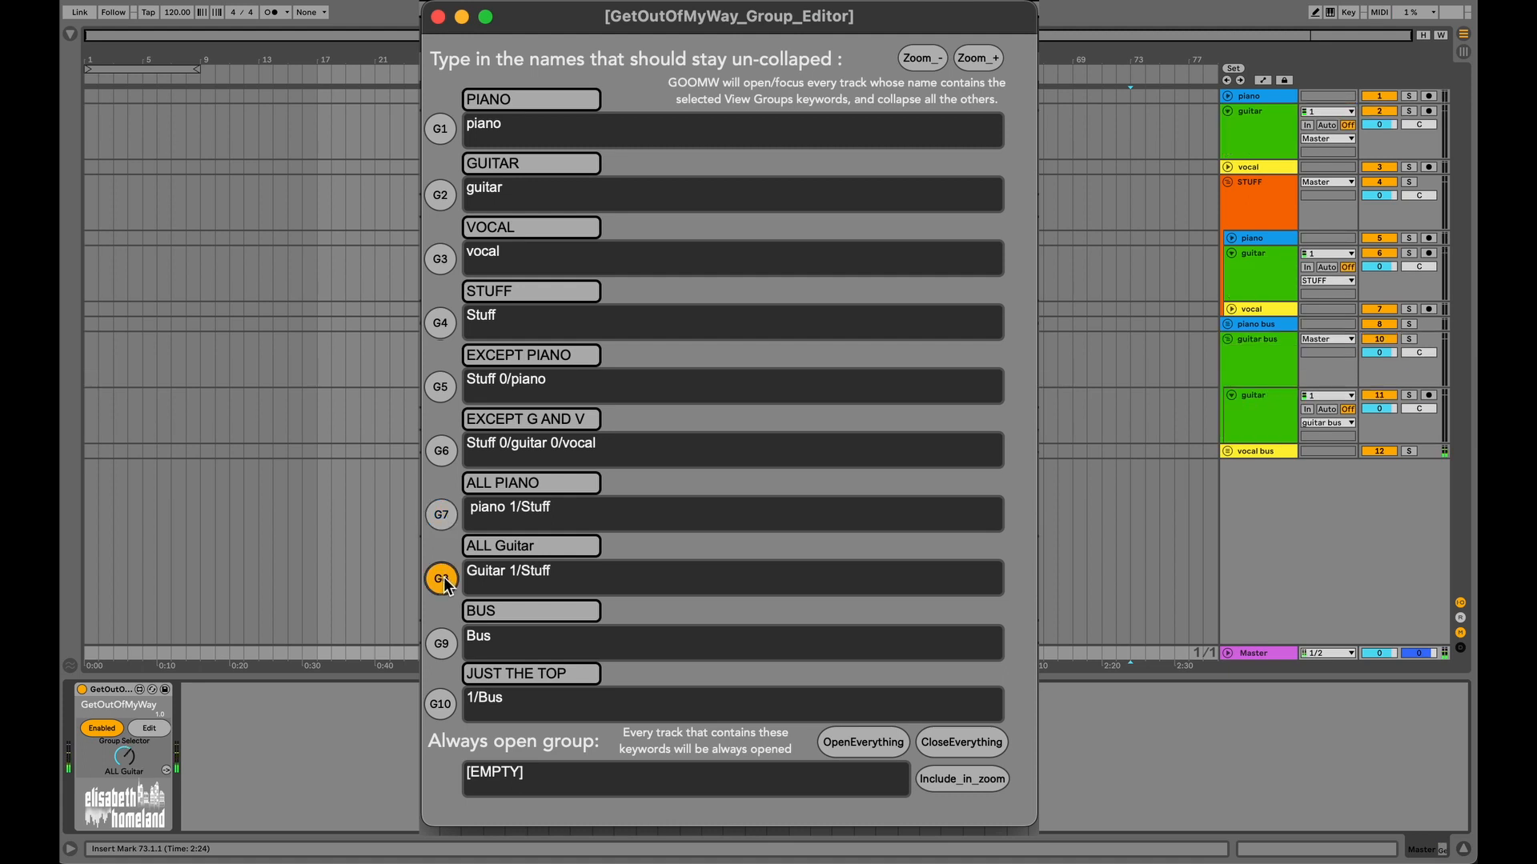
pyautogui.click(439, 643)
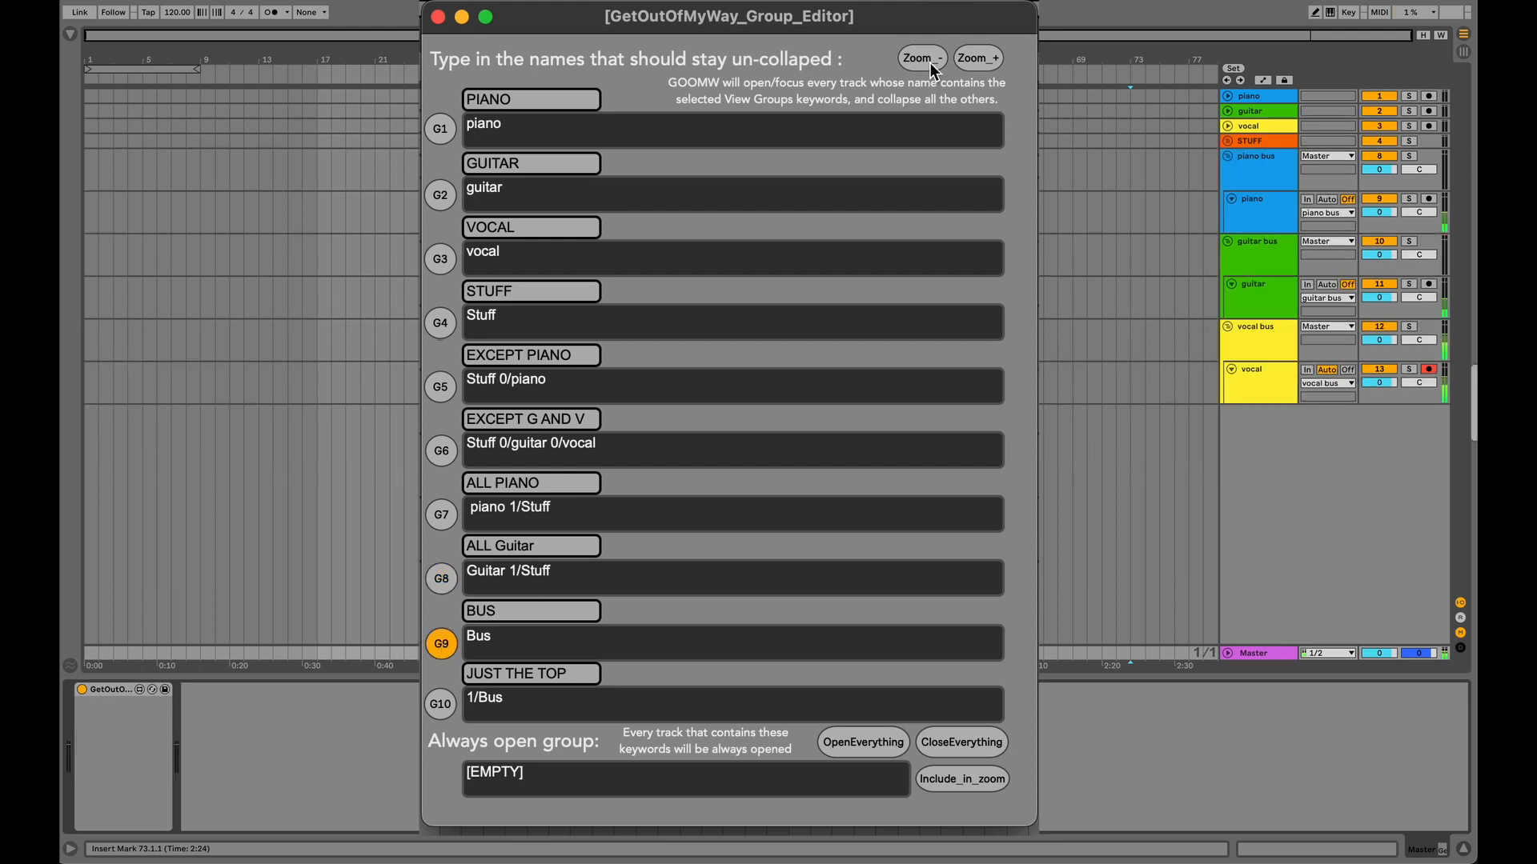
# Step: Resize the open bus tracks taller, shorter and taller, then collapse everything
pyautogui.click(976, 58)
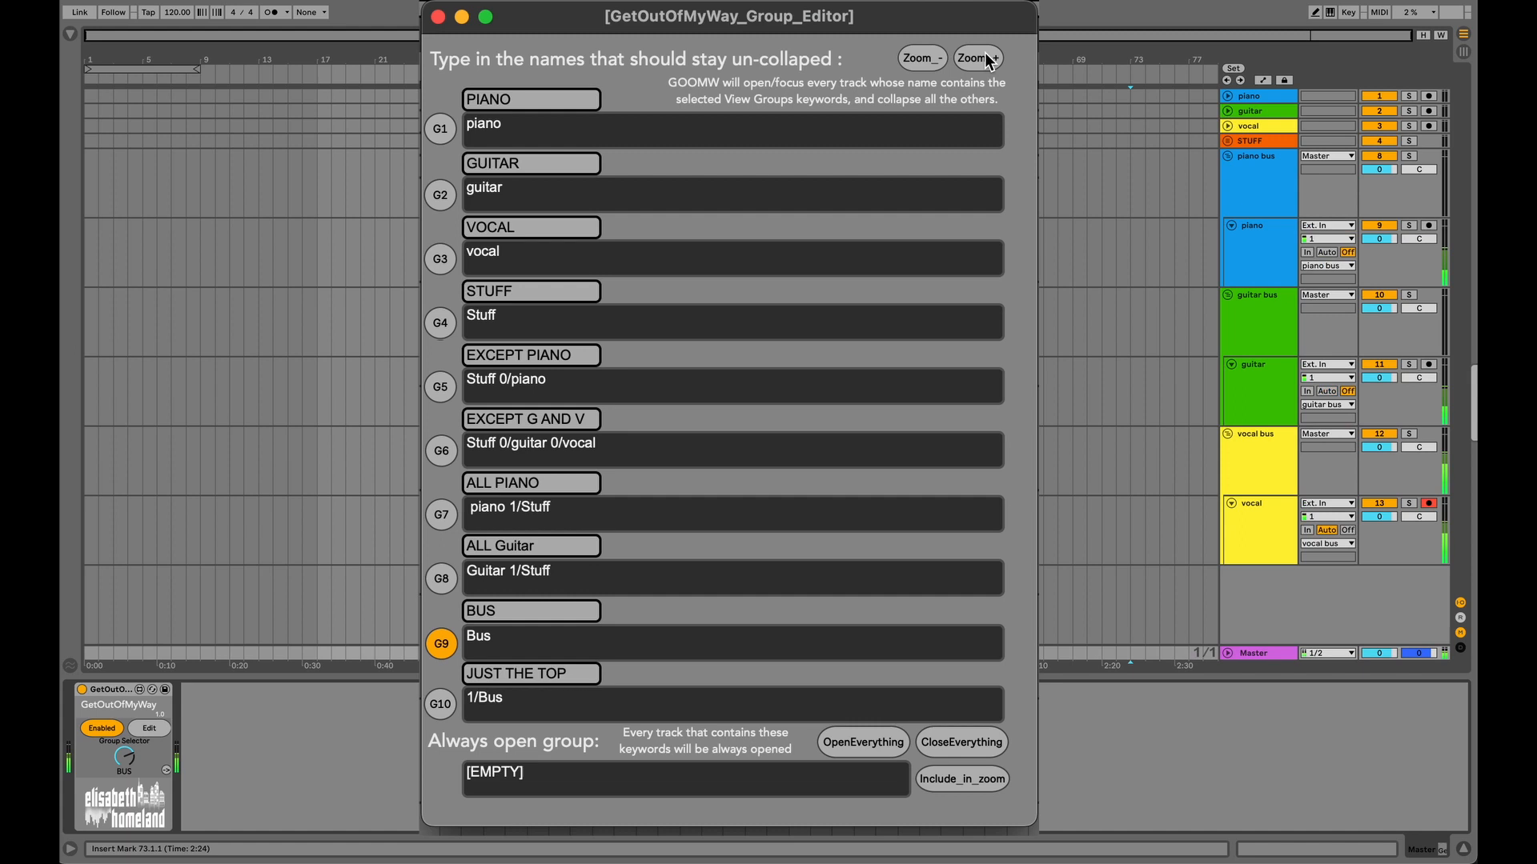
pyautogui.click(918, 57)
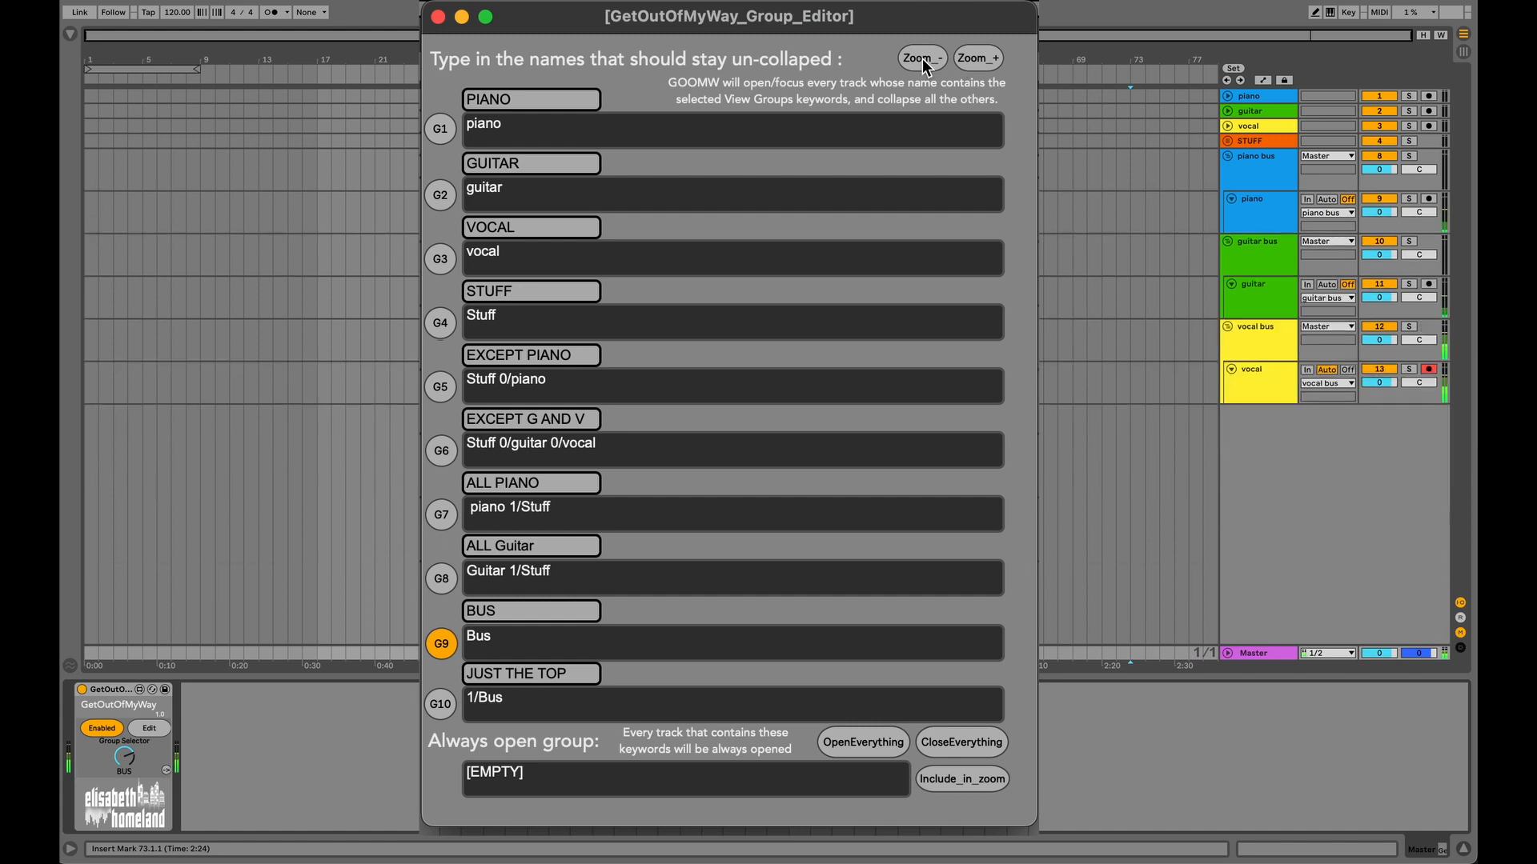
pyautogui.click(977, 58)
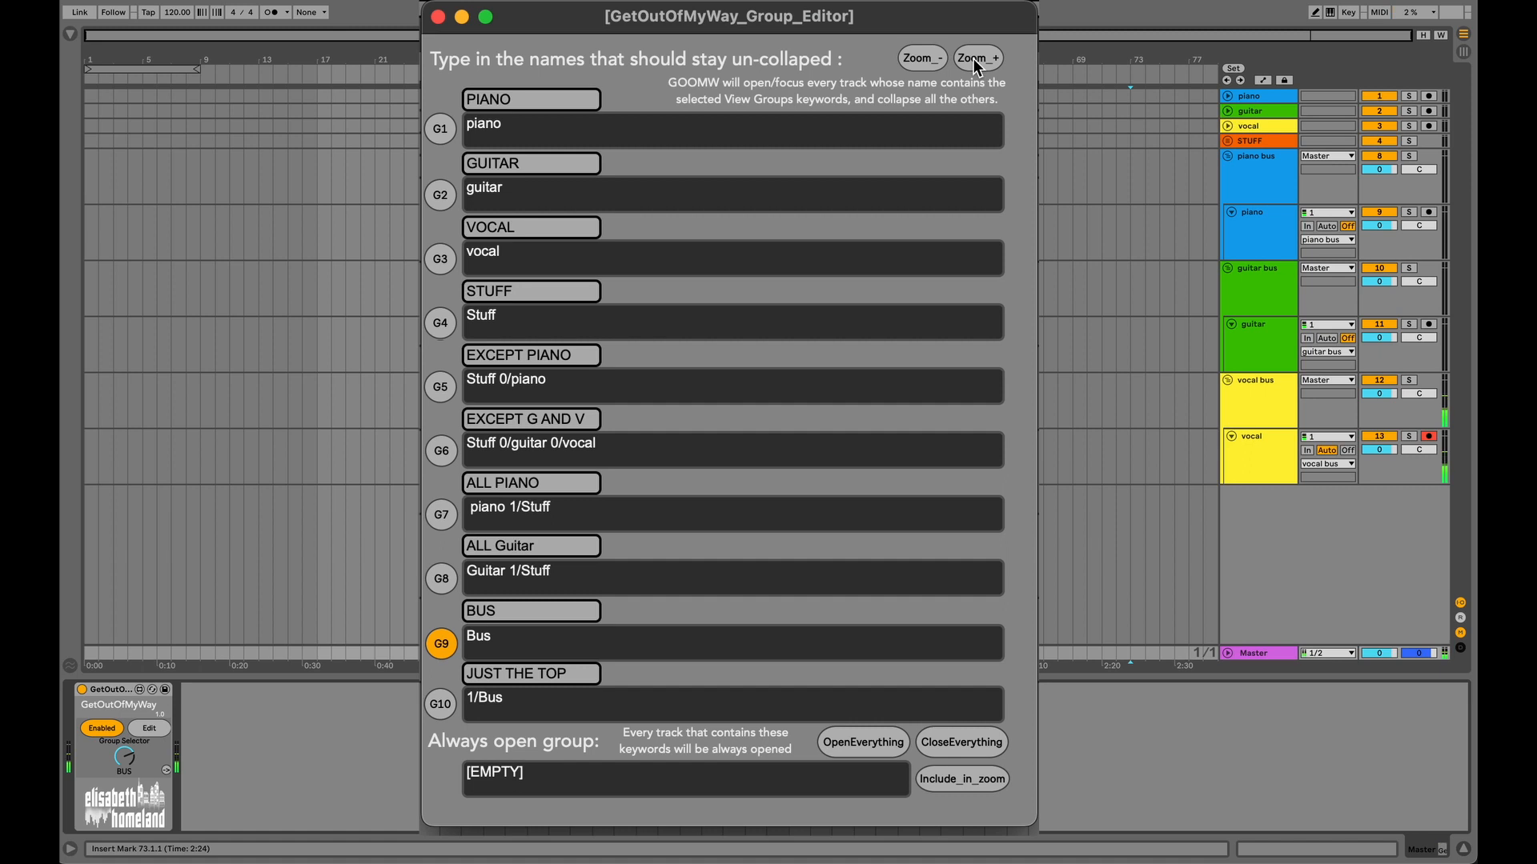
pyautogui.click(961, 742)
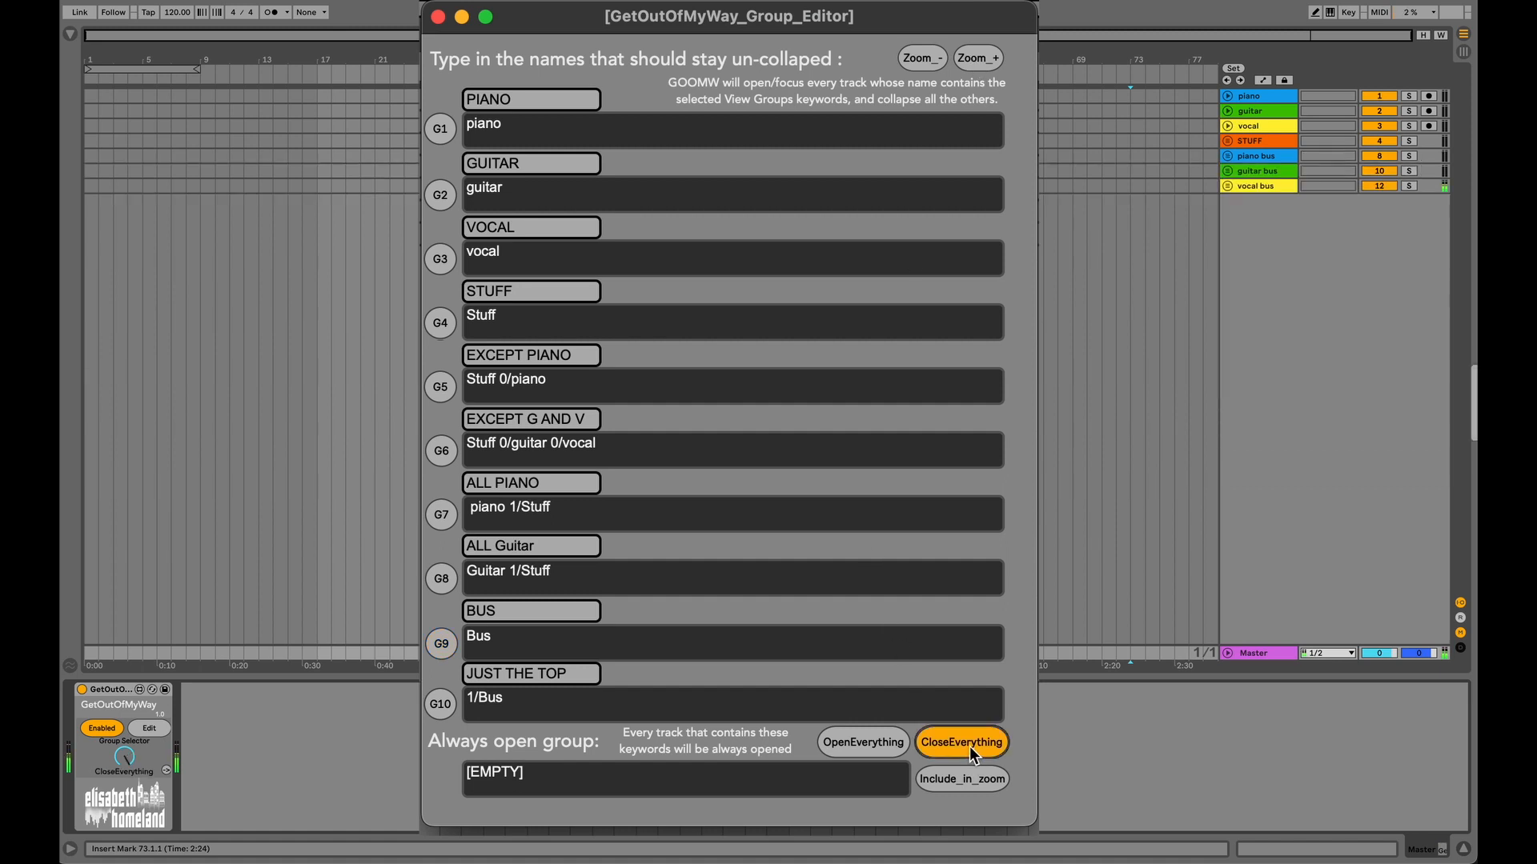
# Step: Trigger G10 (JUST THE TOP), then resize the open bus groups taller, shorter, taller
pyautogui.click(440, 704)
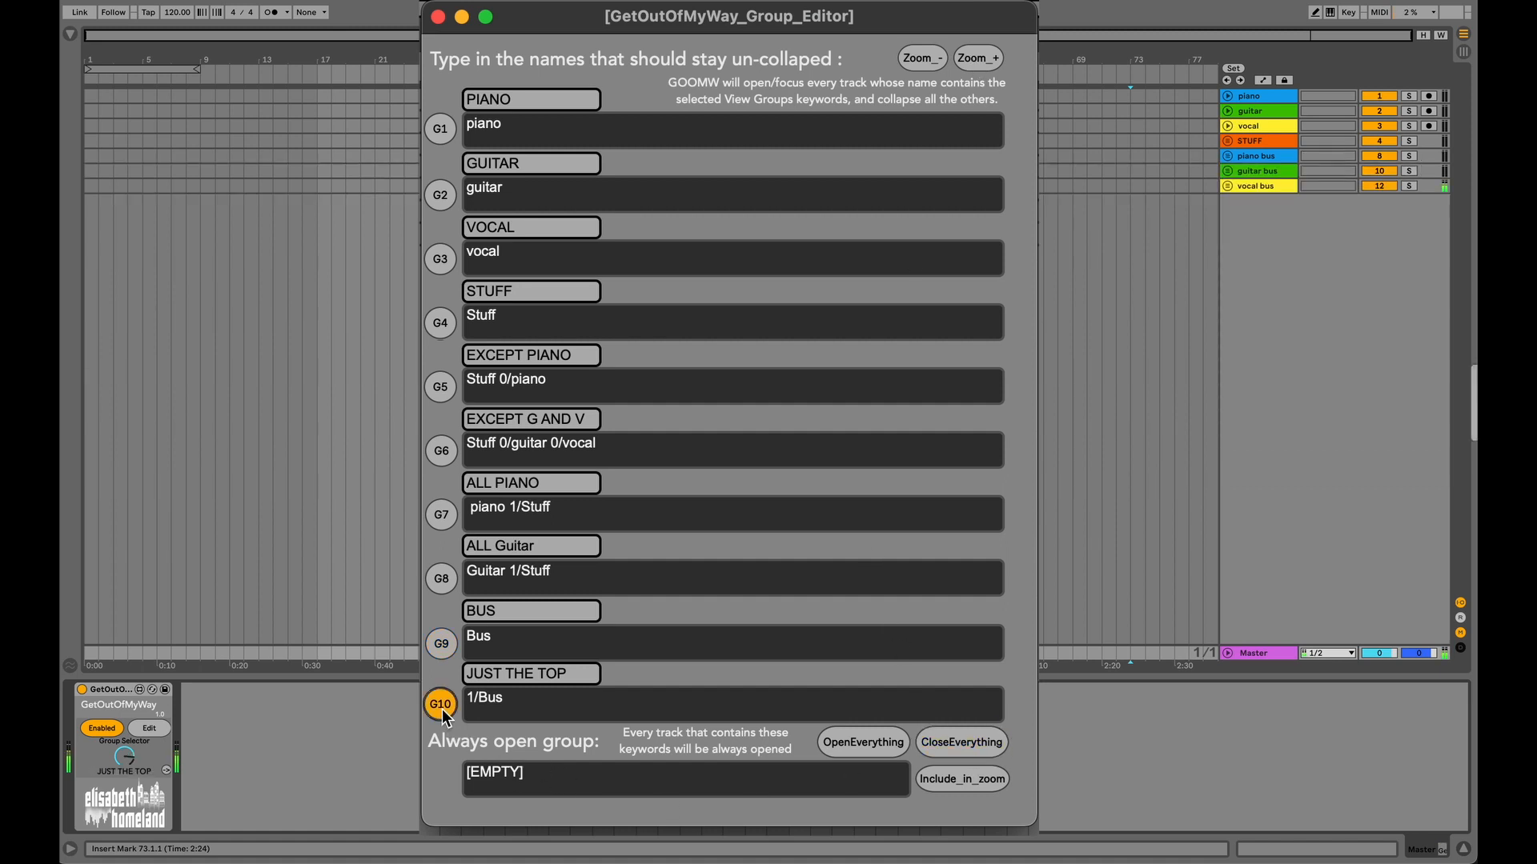
pyautogui.click(439, 703)
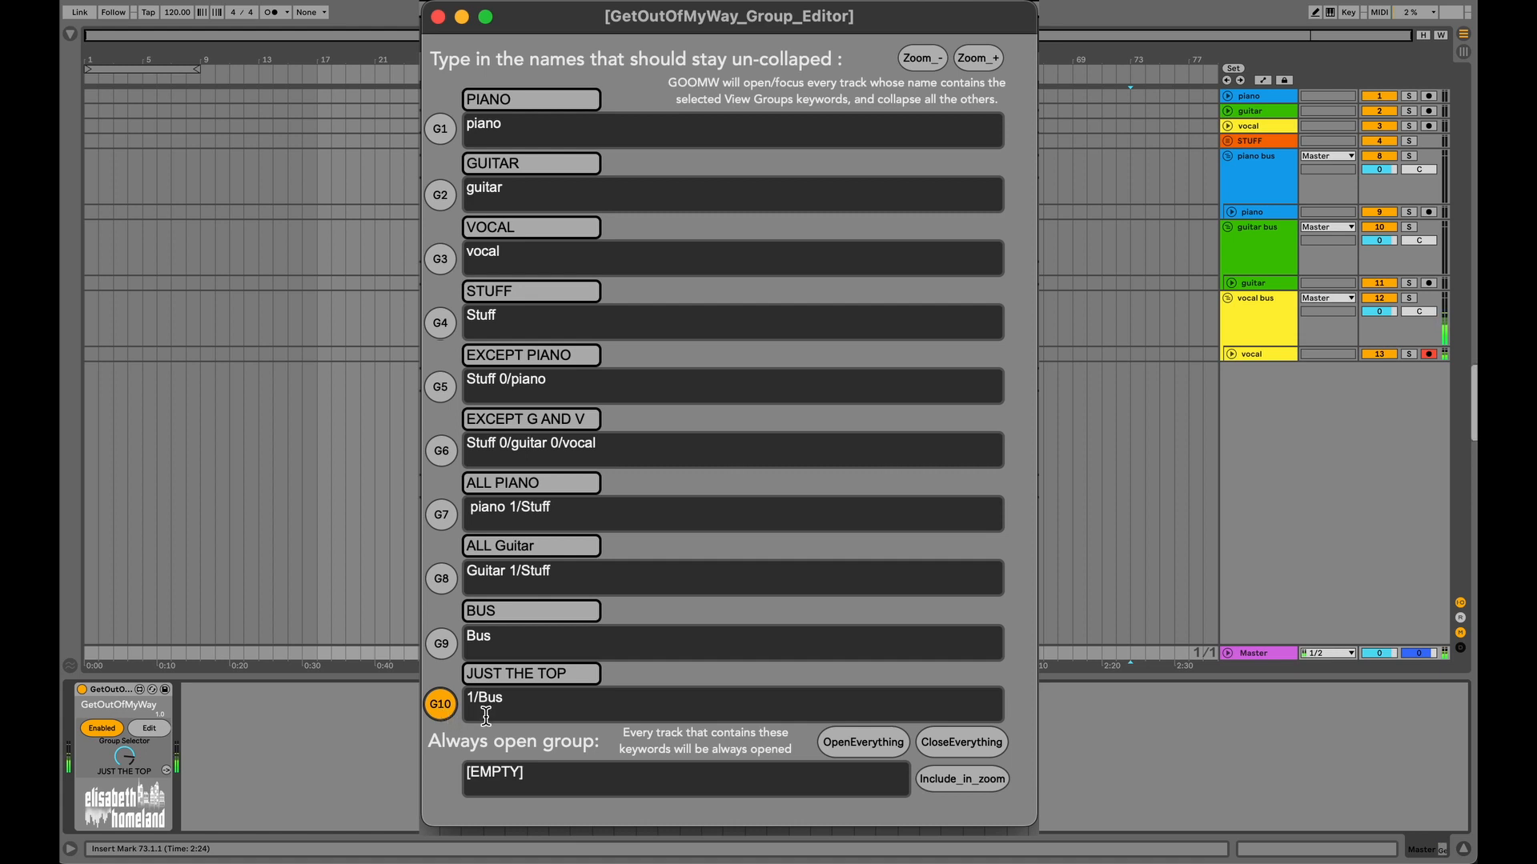
pyautogui.moveTo(857, 366)
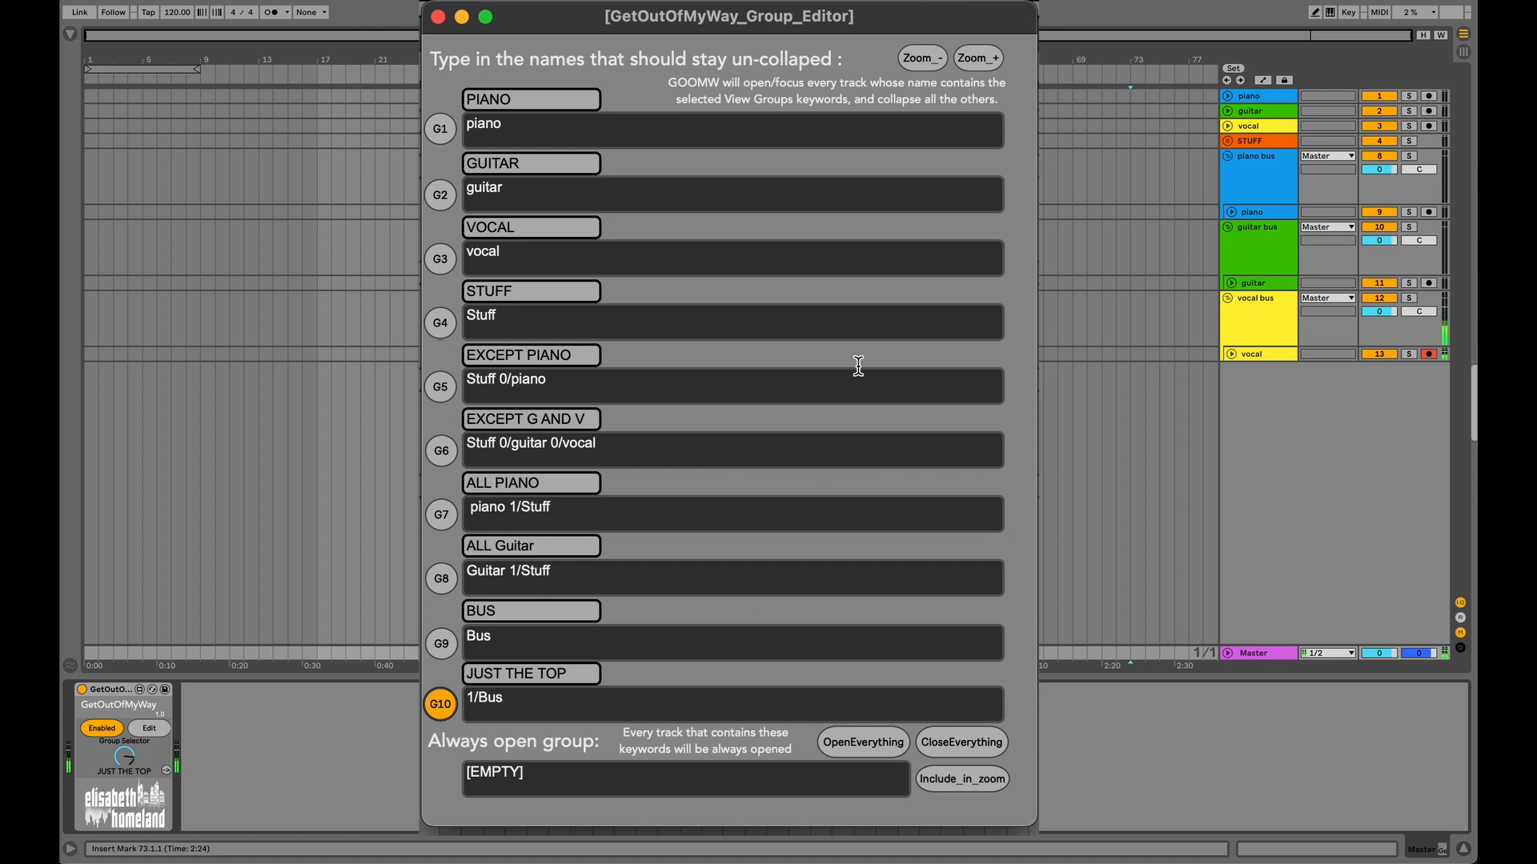
pyautogui.click(977, 58)
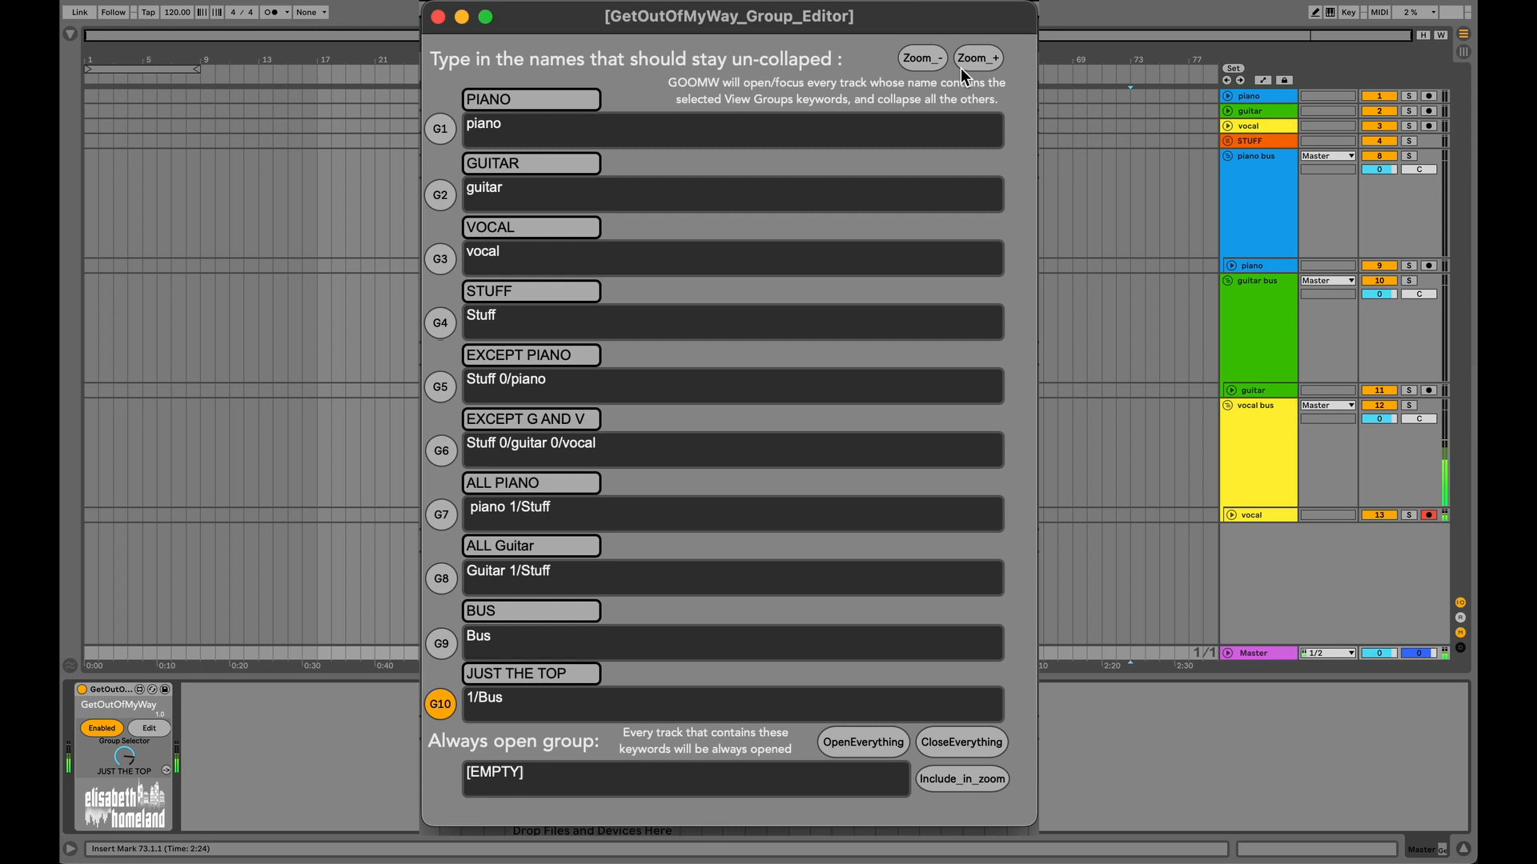
pyautogui.click(919, 57)
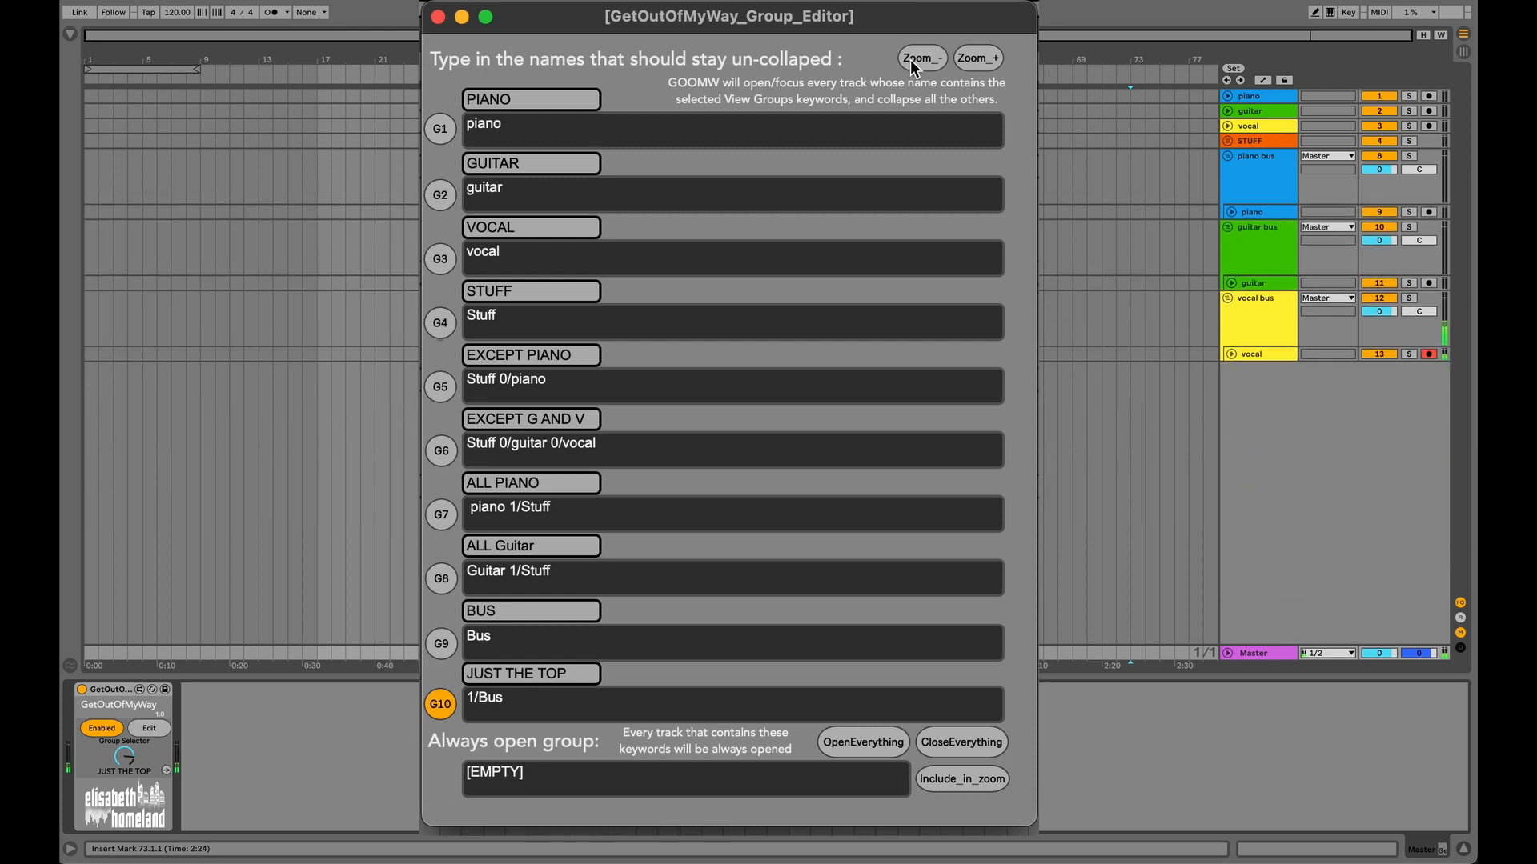
pyautogui.click(976, 57)
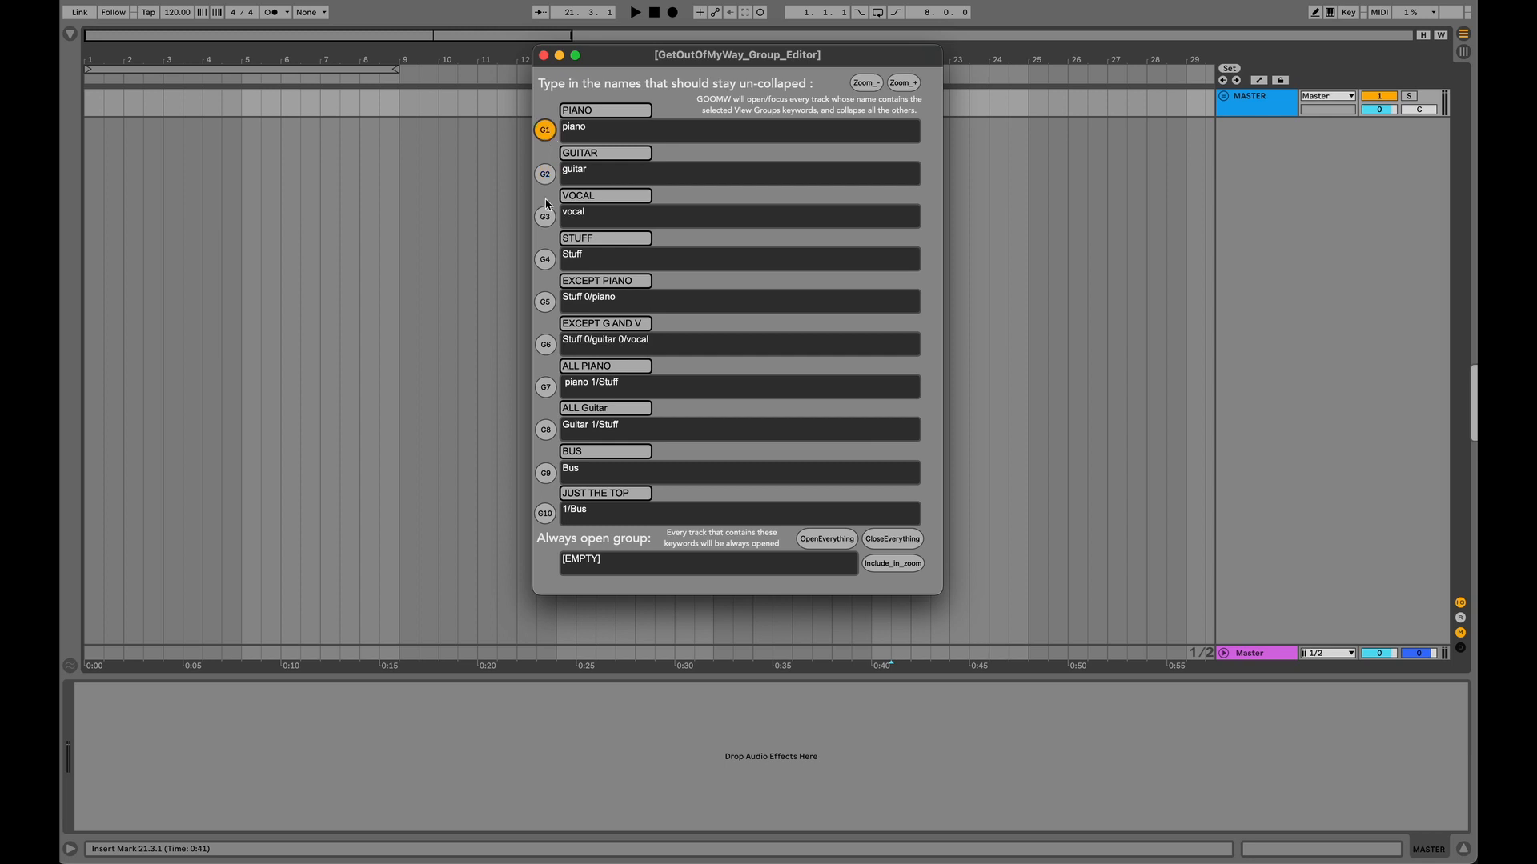
# Step: Type MAST into the empty Always open group field
pyautogui.click(544, 260)
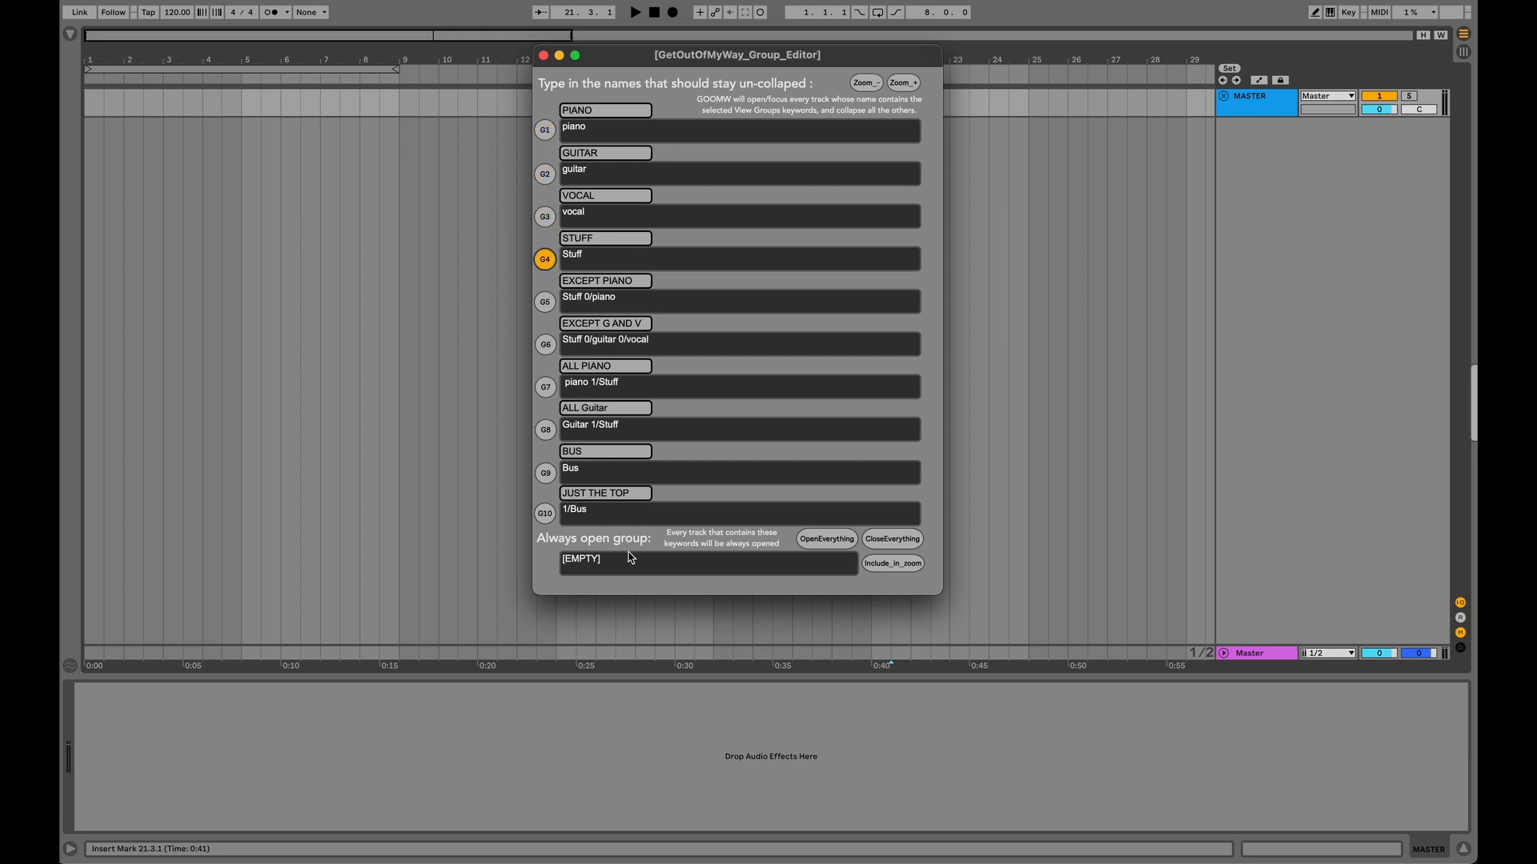
pyautogui.write('MAST')
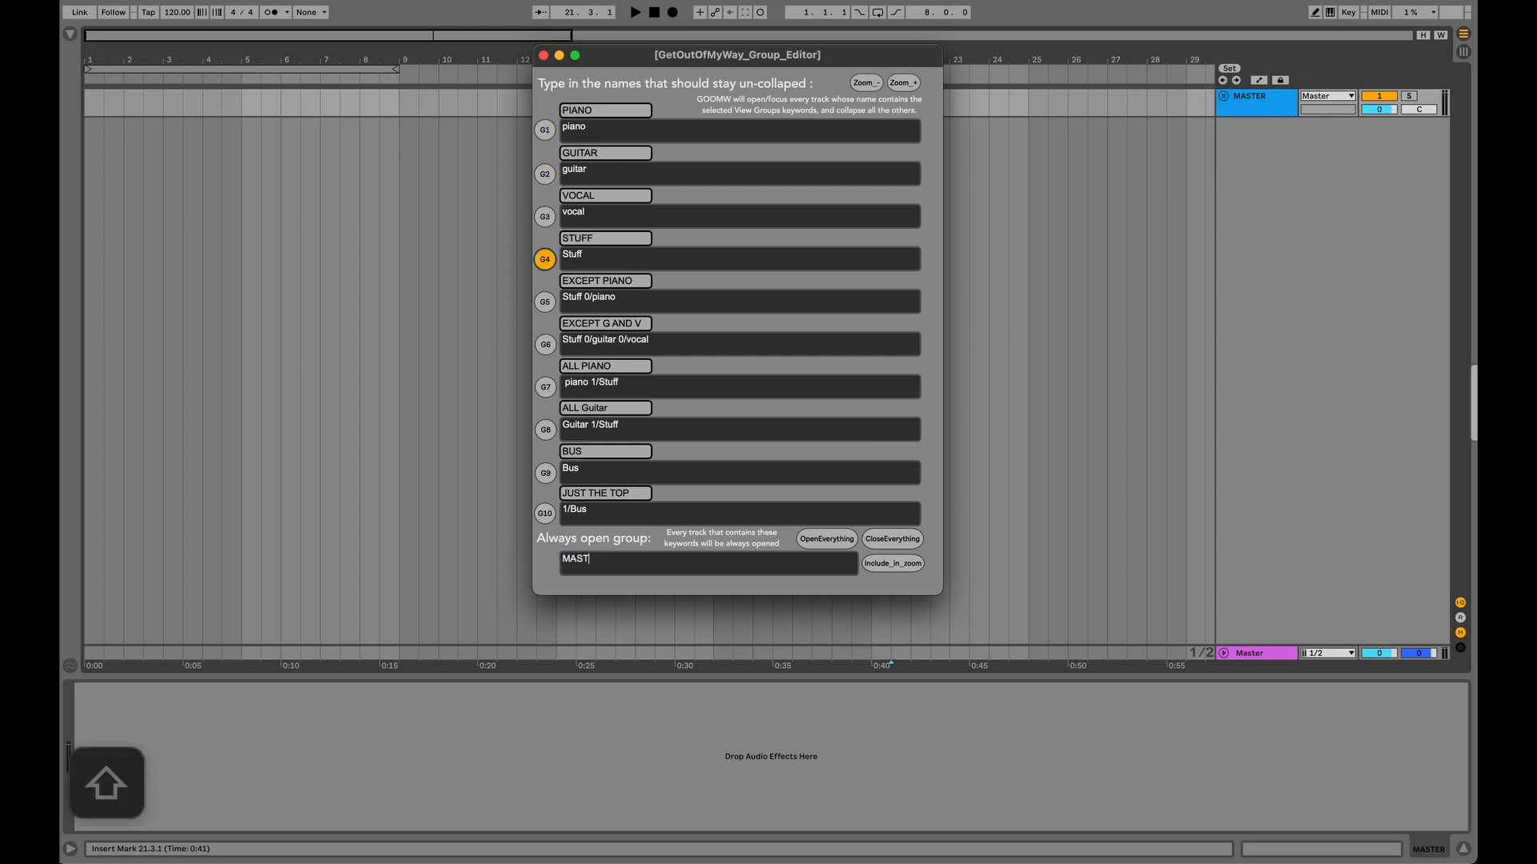